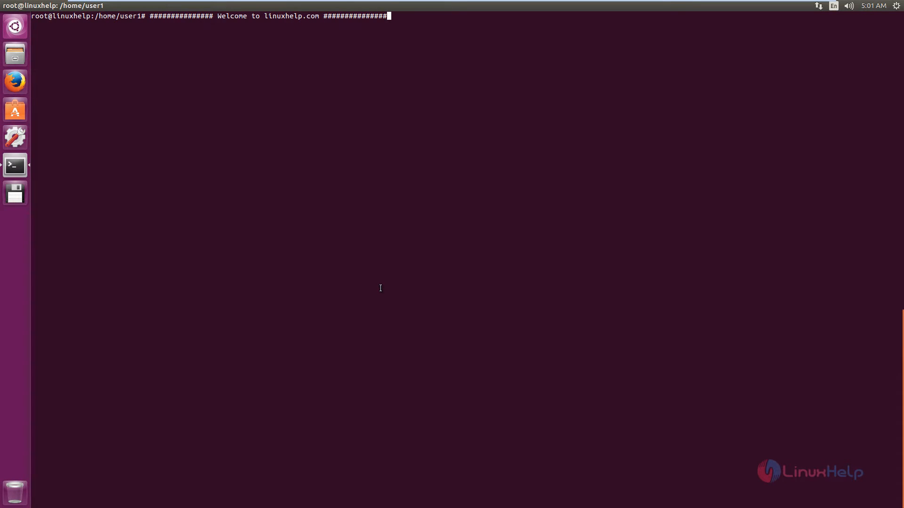
mouse_move(413, 298)
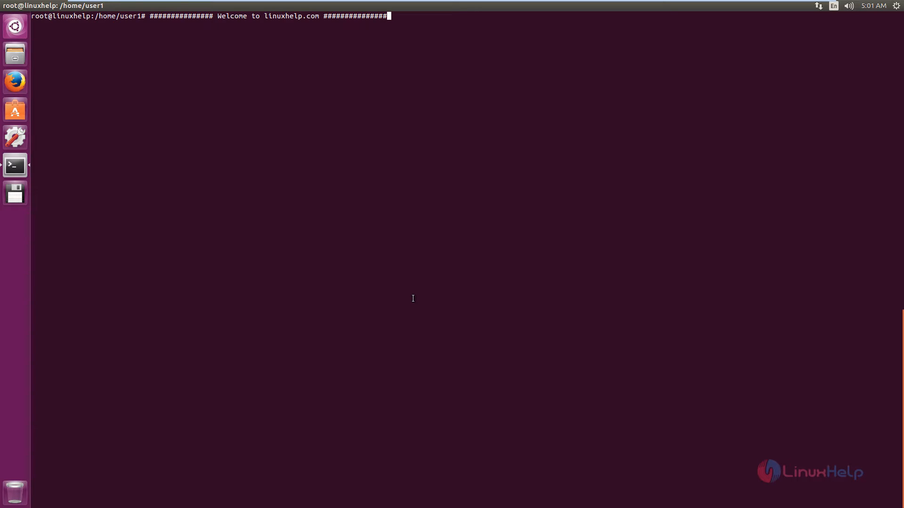
mouse_move(467, 230)
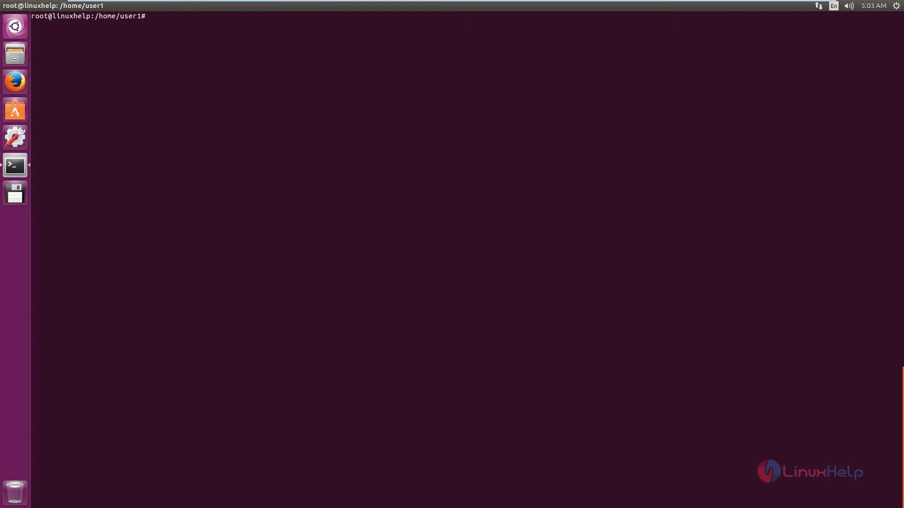
Install python-pip with apt-get, confirming the Python 2.7 dependencies with y
type("apt")
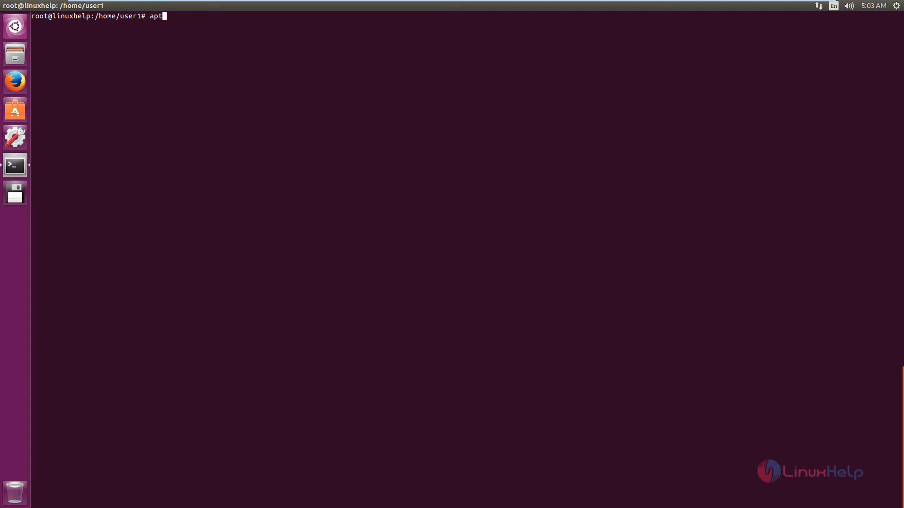
type("-get install py")
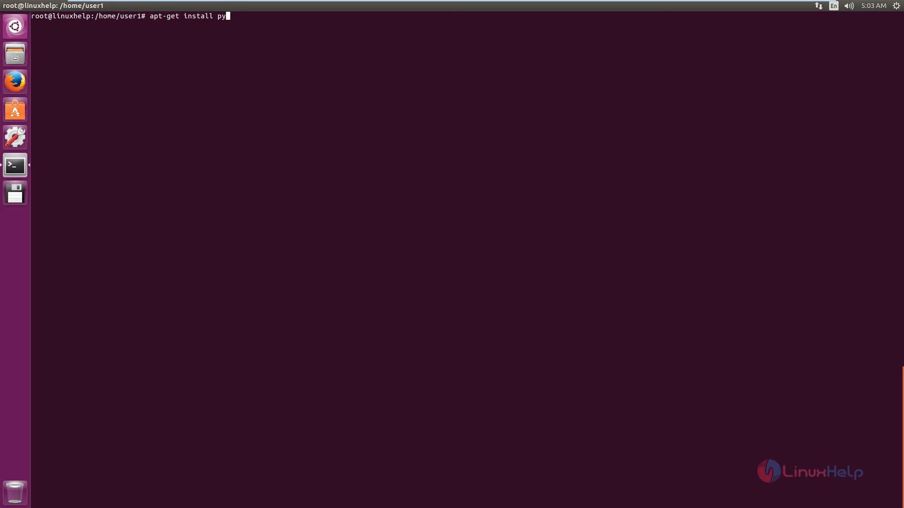
type("thon-pip")
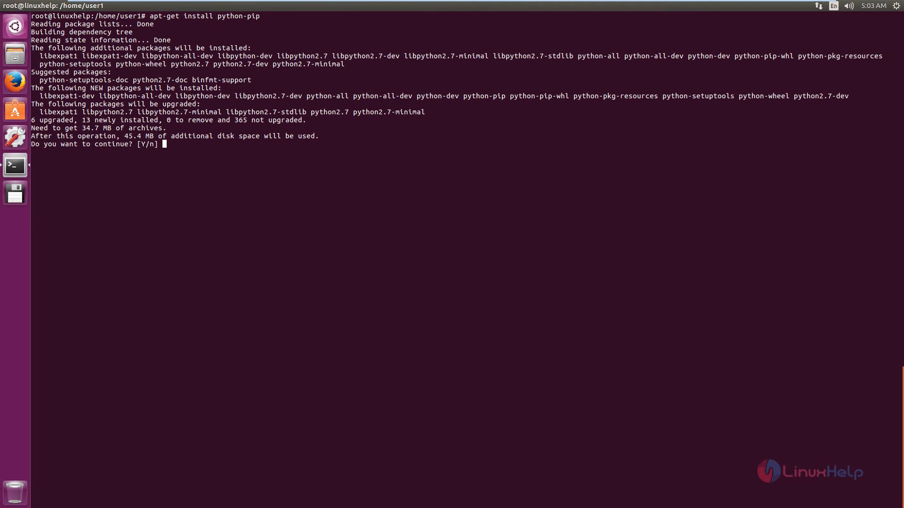
type("y")
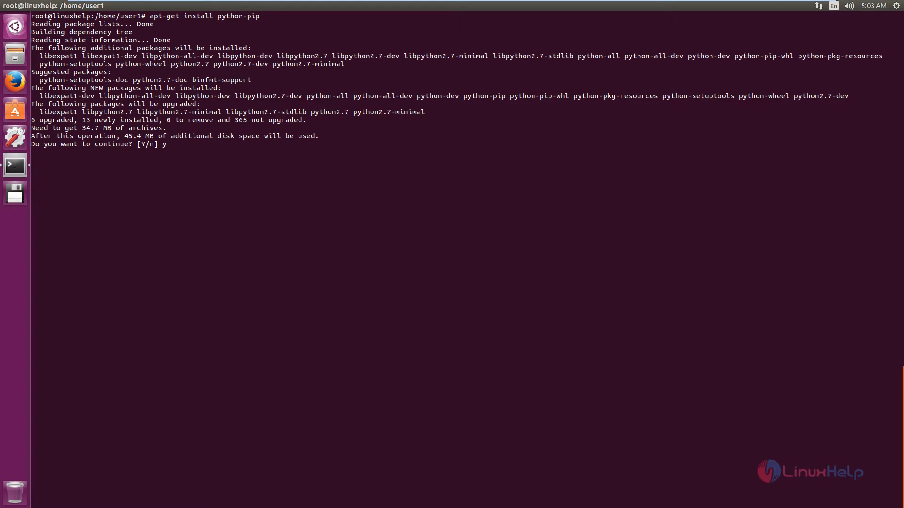
key("Return")
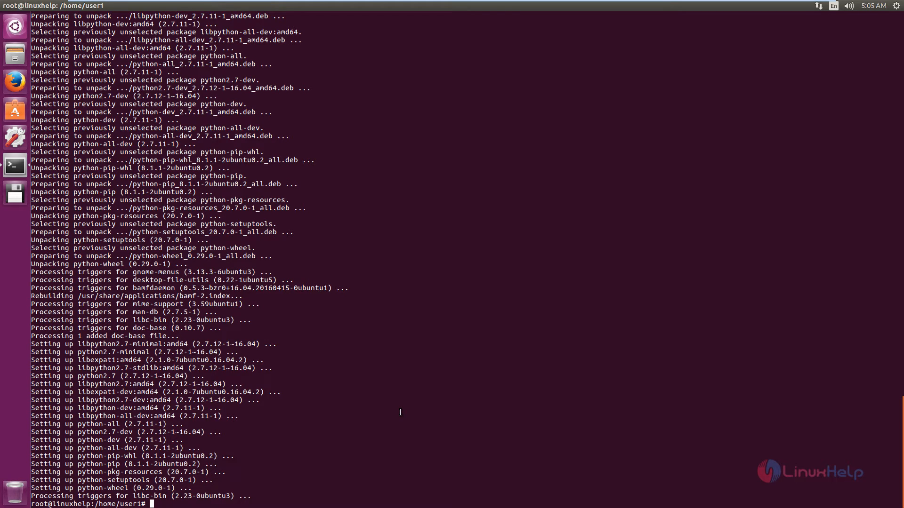
Install livestreamer with pip, pulling in futures, singledispatch, requests and six
type("pip install livestreamer")
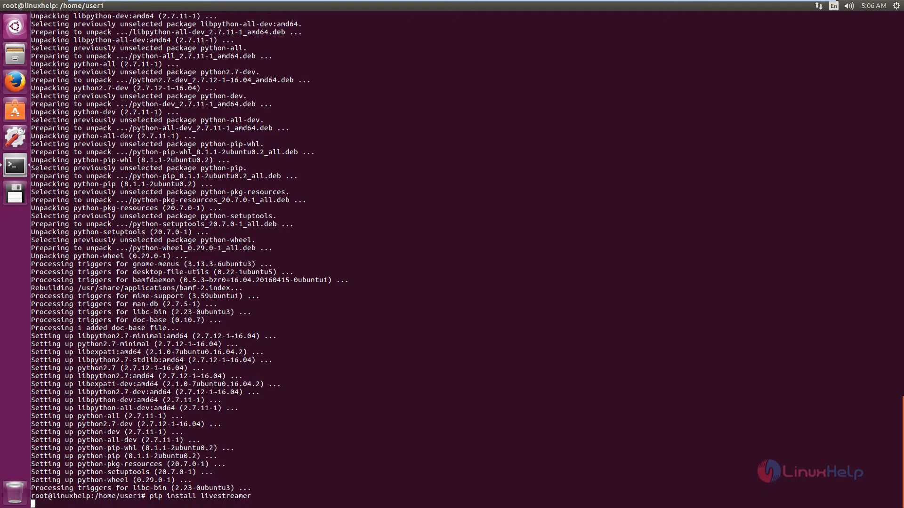
key("Return")
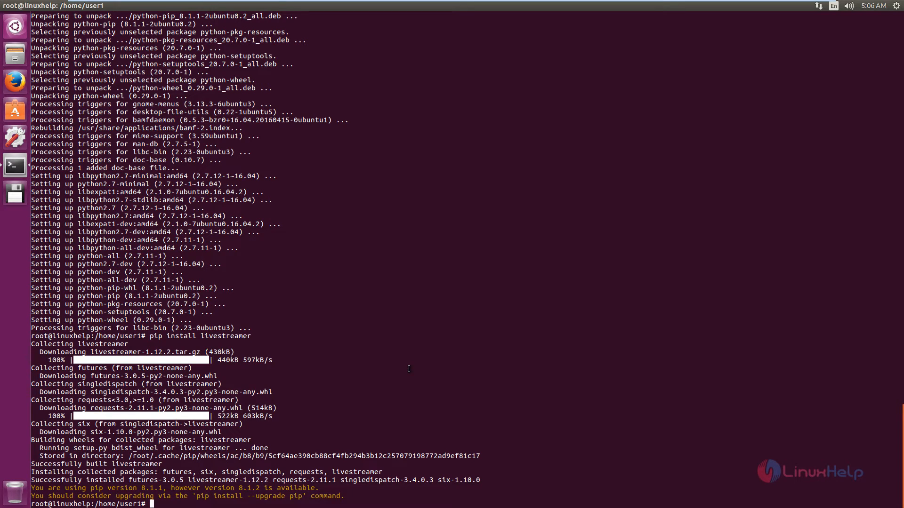
mouse_move(340, 414)
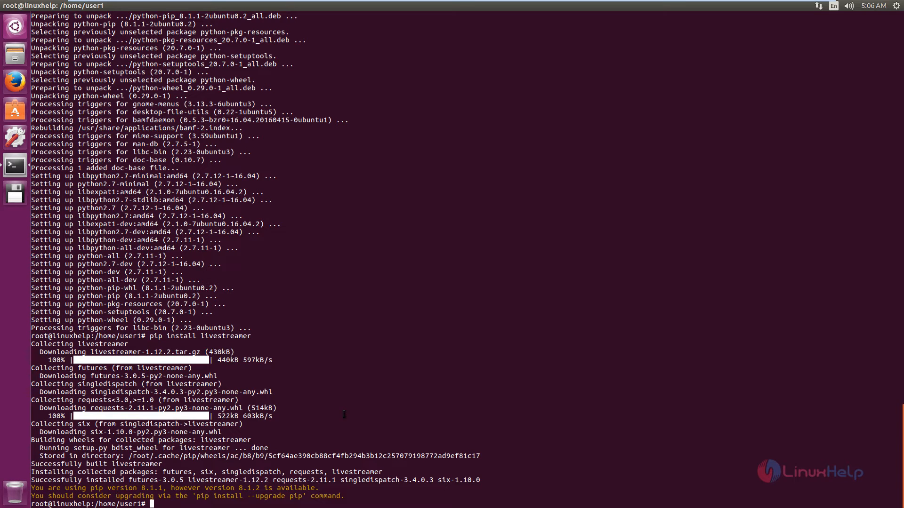
mouse_move(350, 413)
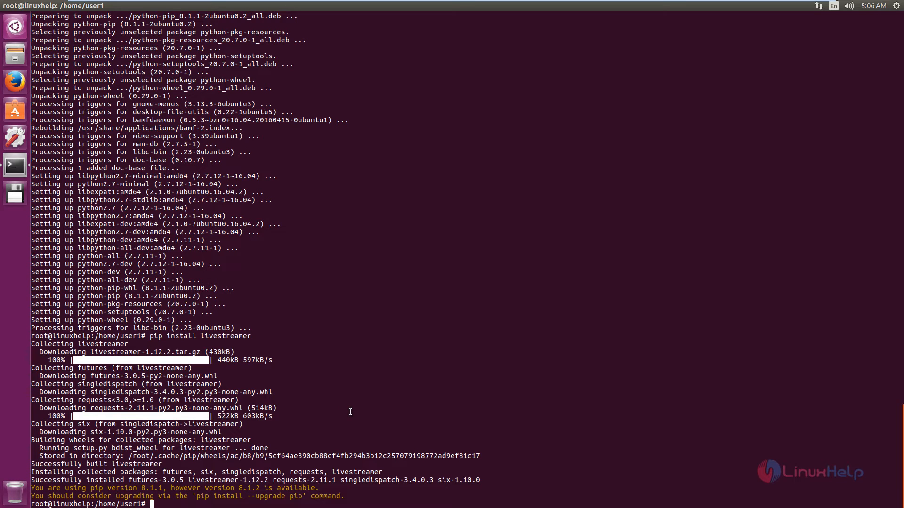
Install mplayer and its codec libraries with apt-get install mplayer
type("a")
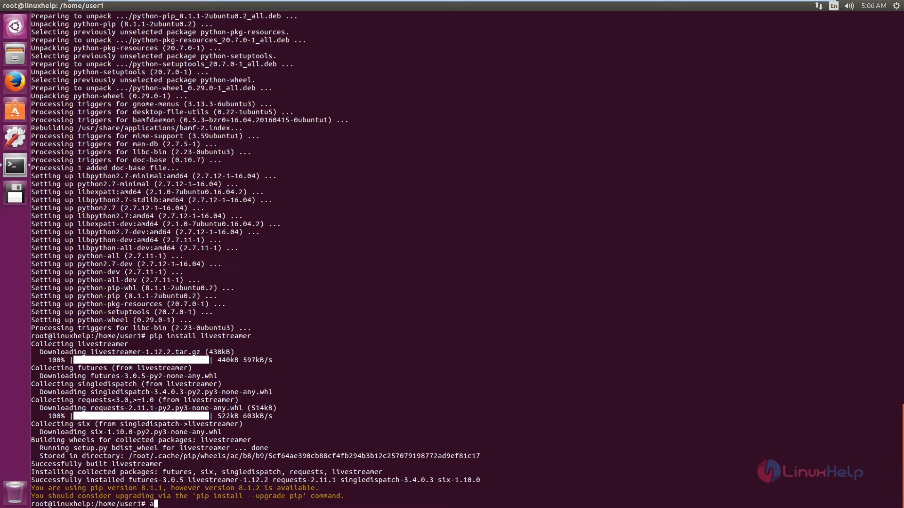
type("pt-get install mplayer")
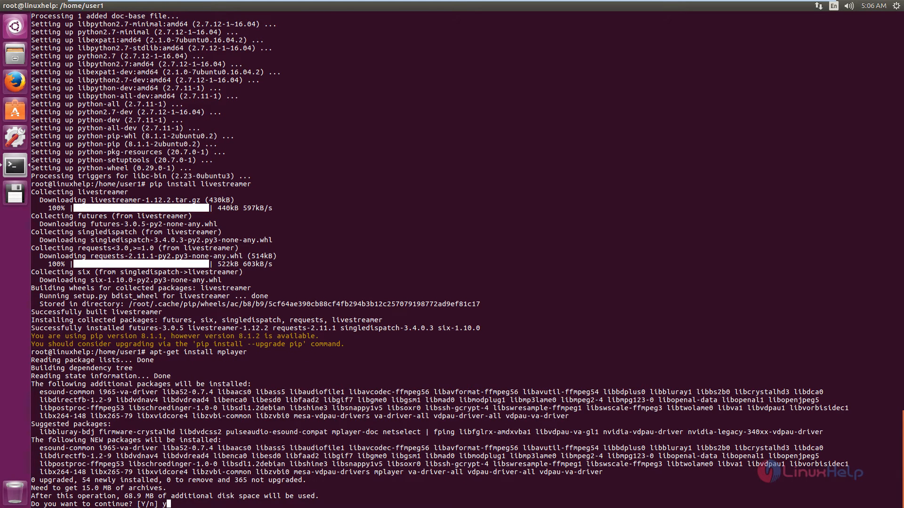
key("Return")
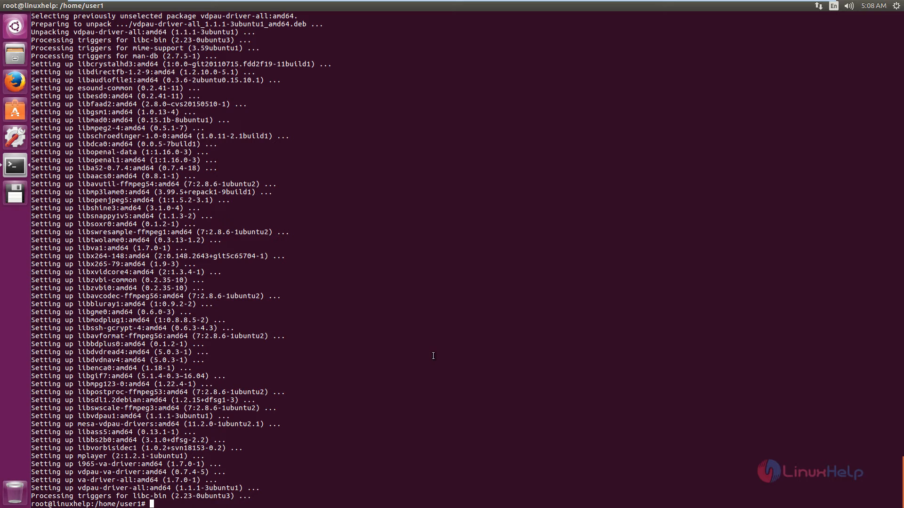
Run livestreamer --player=mplayer with the pasted YouTube URL at 720p, rejected as root
type("liv")
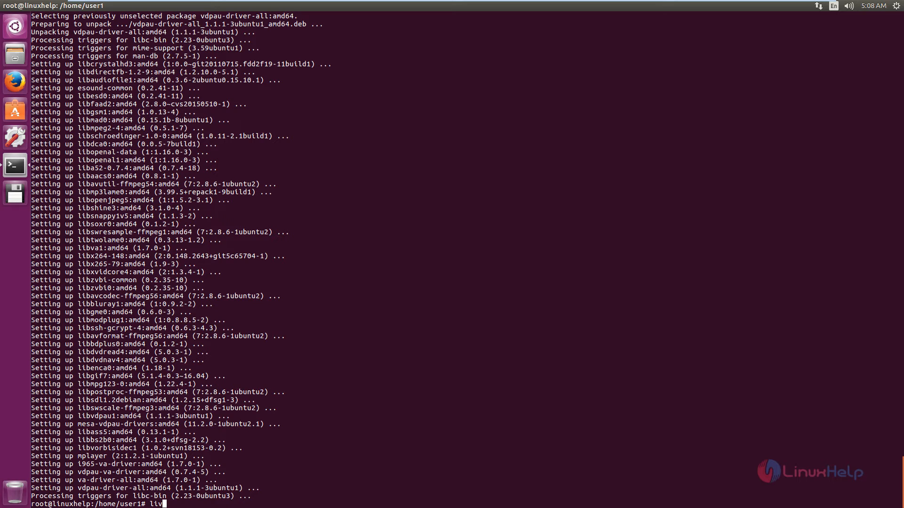
type("estreamer")
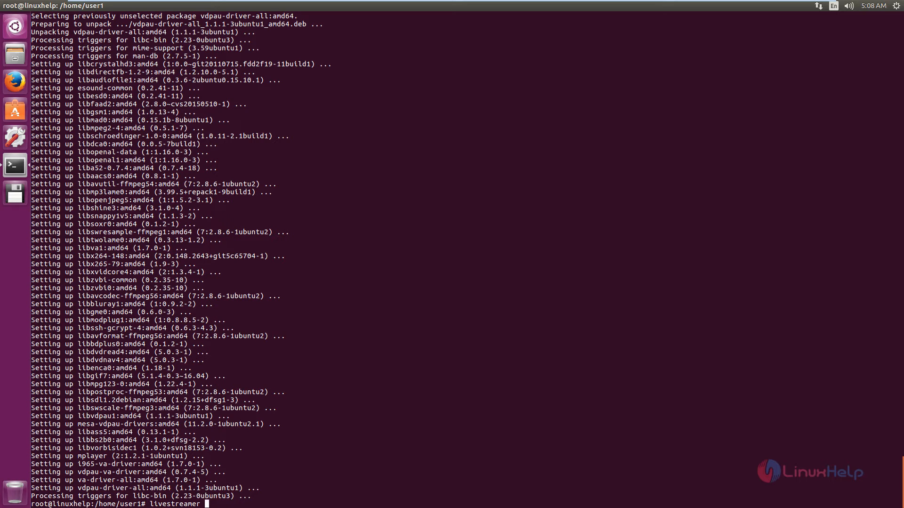
type("--pla")
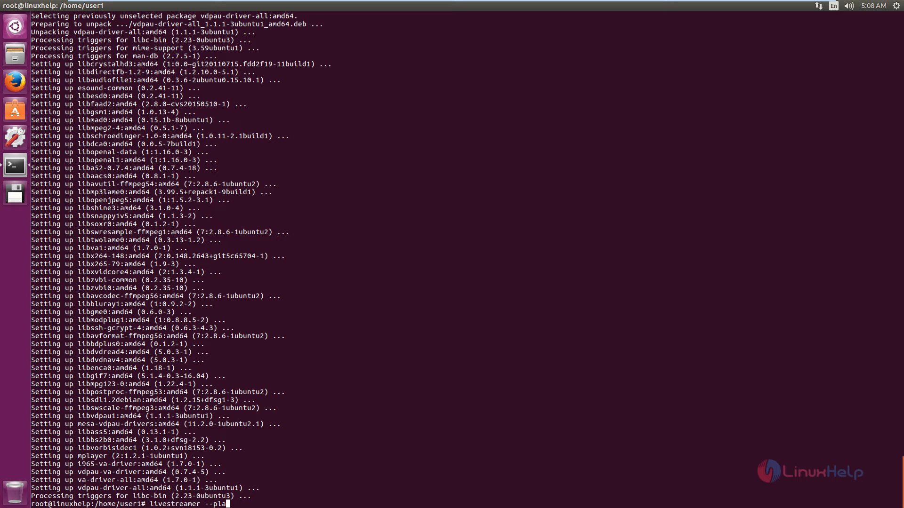
type("yer=")
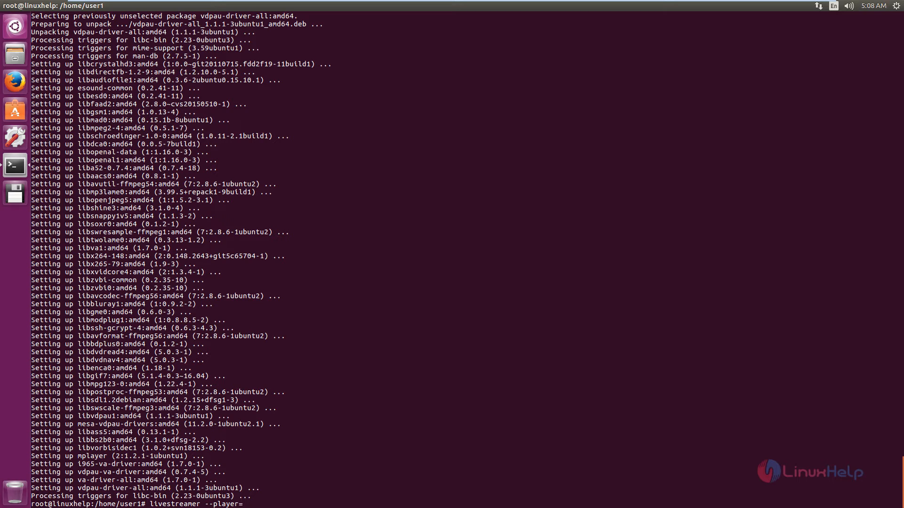
type("mplayer")
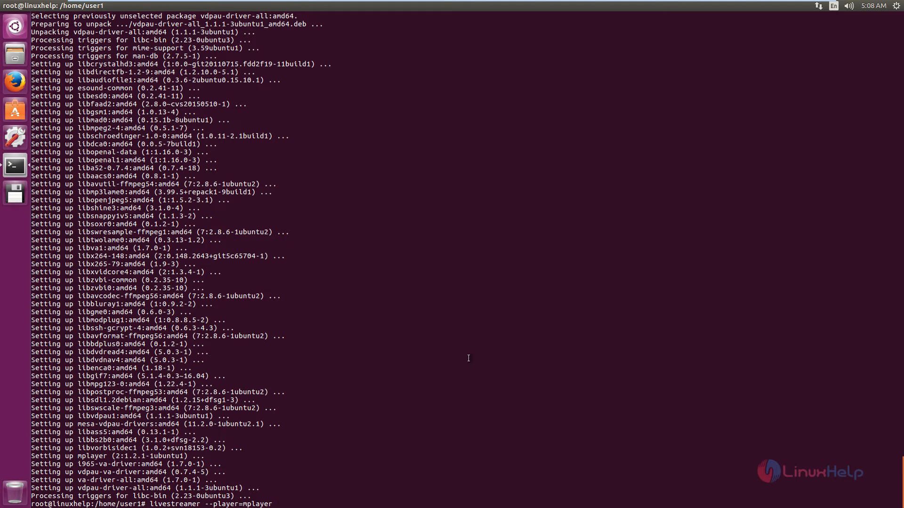
right_click(413, 216)
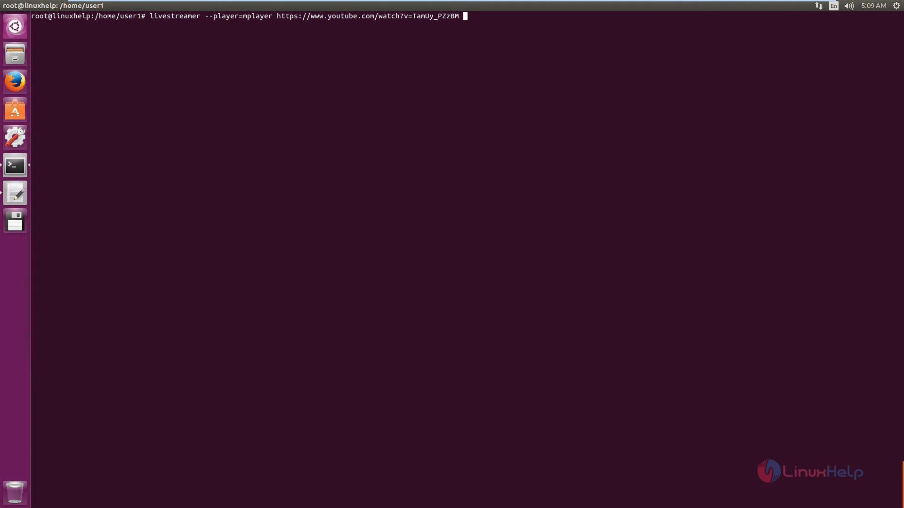
type("720p")
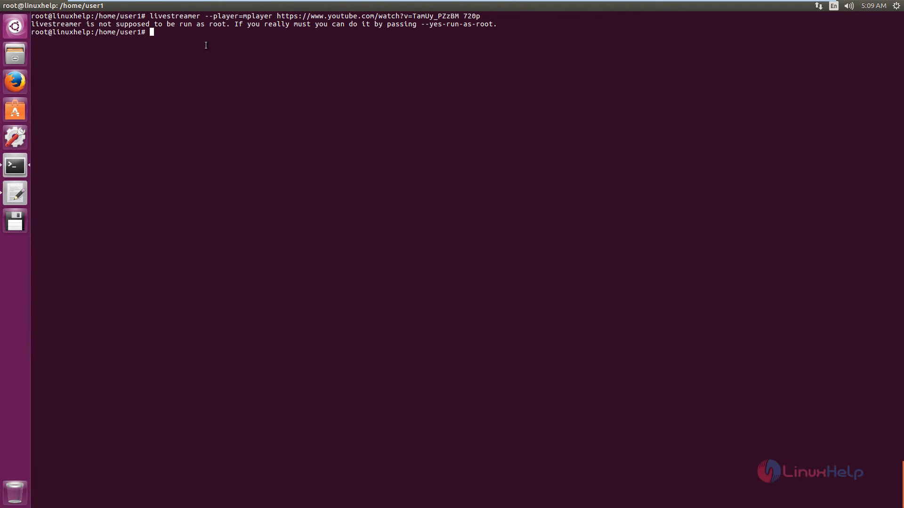
mouse_move(288, 43)
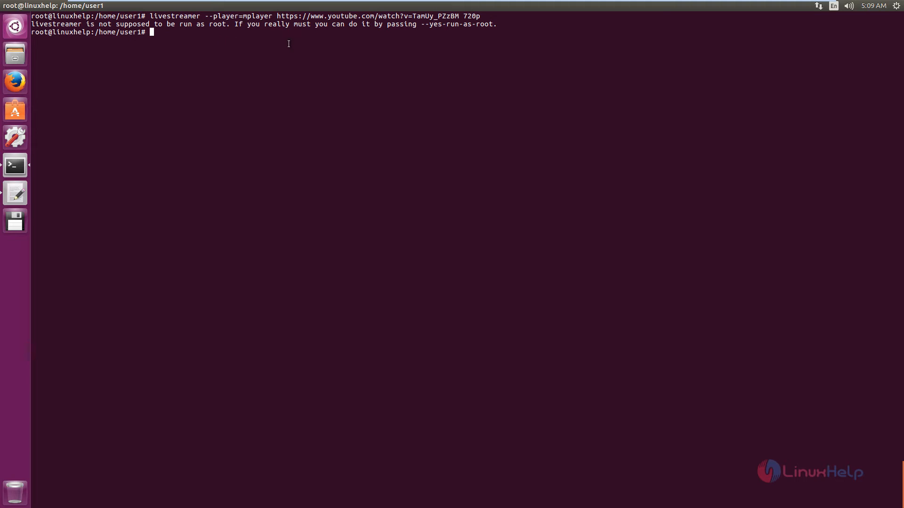
mouse_move(402, 38)
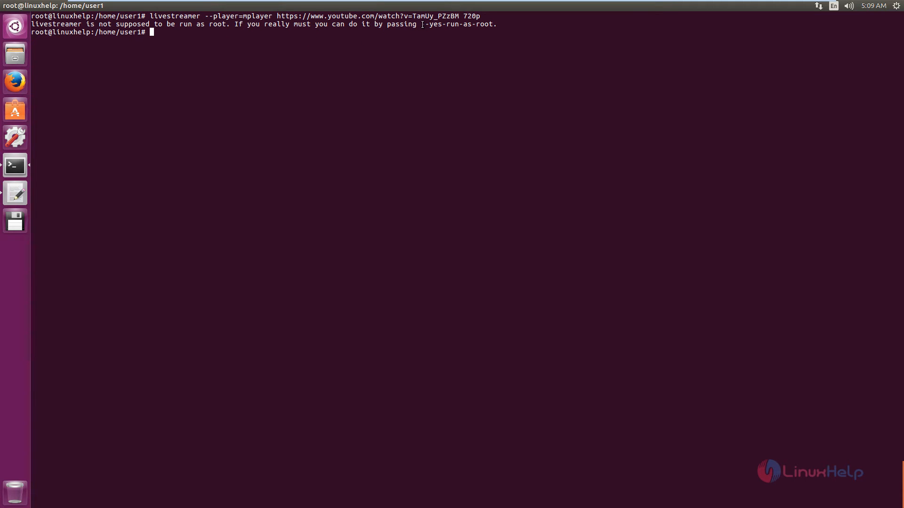
Rerun the 720p livestreamer command with --yes-run-as-root to play the stream in mplayer
type("livestreamer --player=mplayer https://www.youtube.com/watch?v=TamUy_PZzBM 720p")
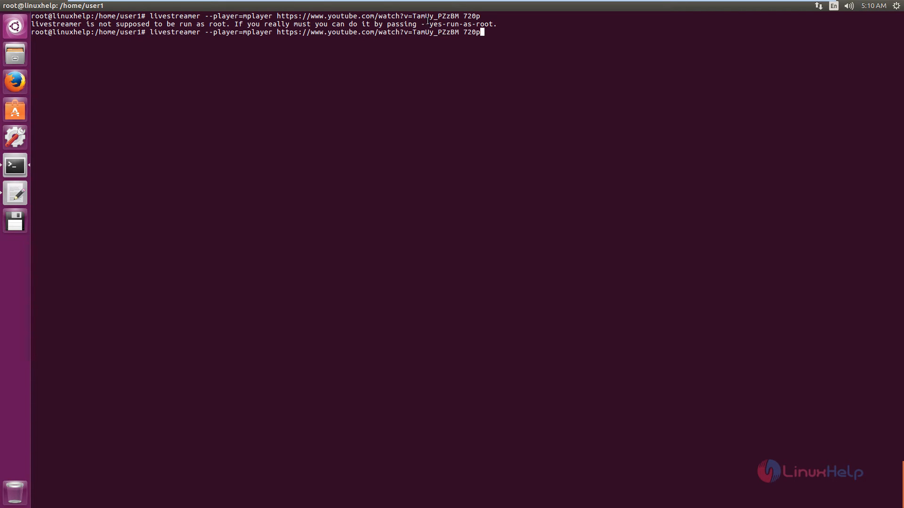
double_click(440, 24)
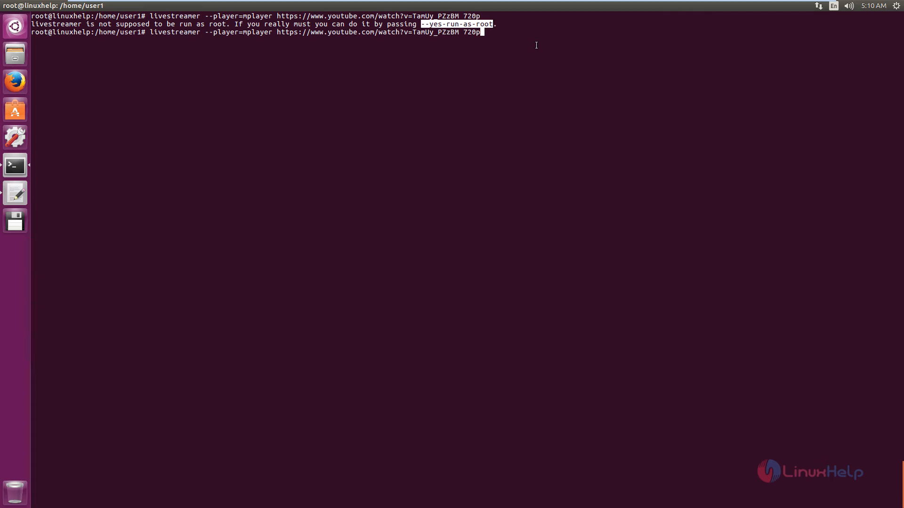
type("--yes-run-as-root")
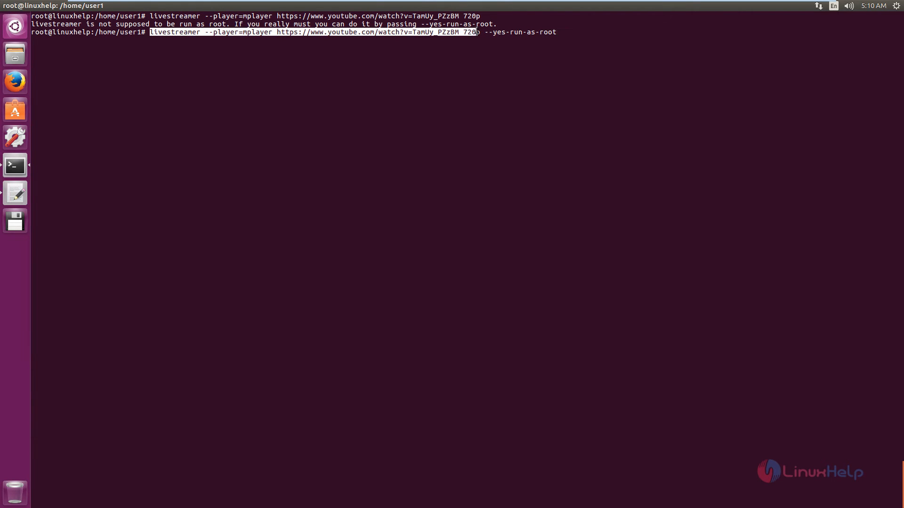
mouse_move(604, 47)
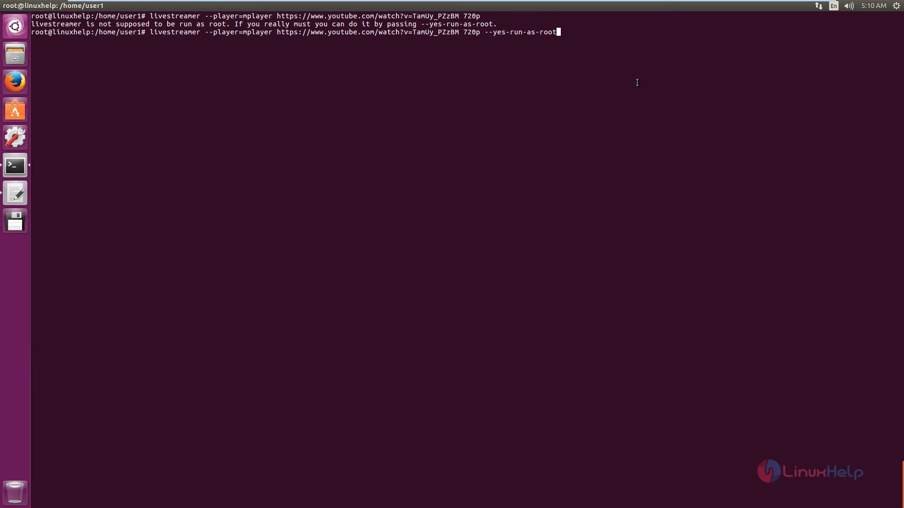
key("Return")
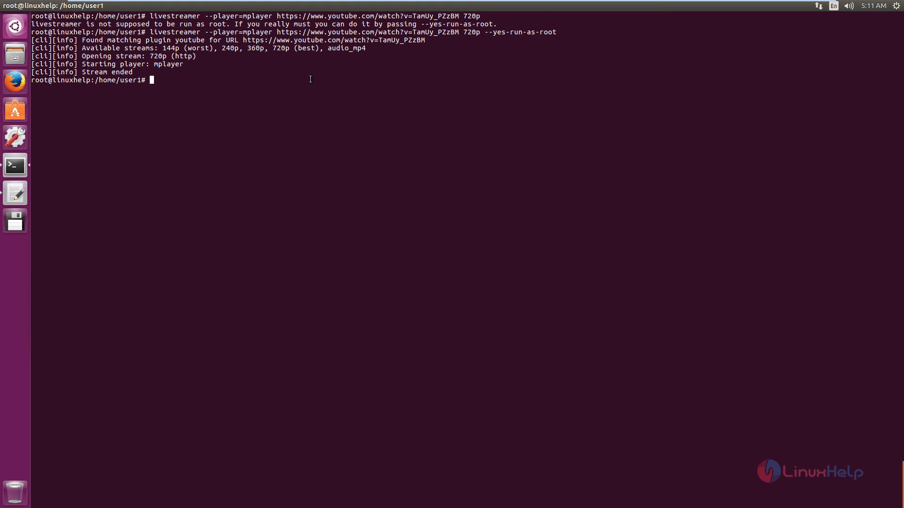
mouse_move(329, 108)
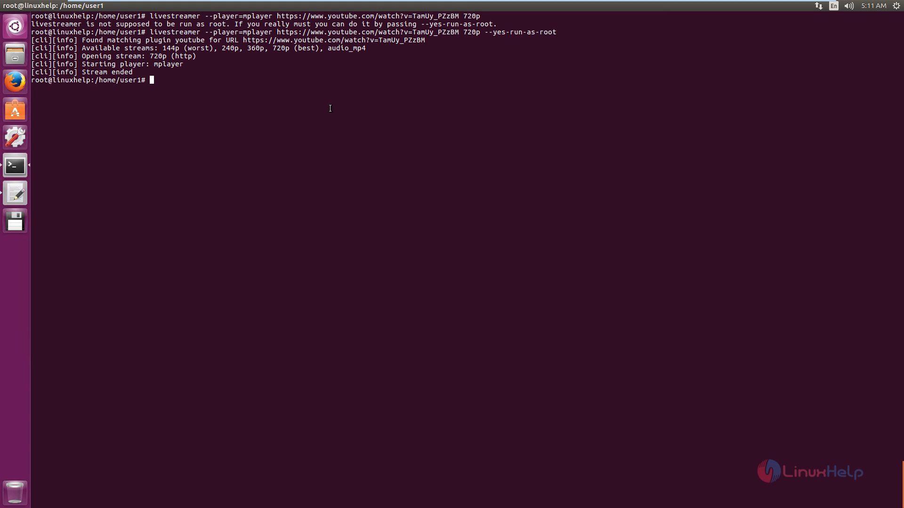
mouse_move(350, 151)
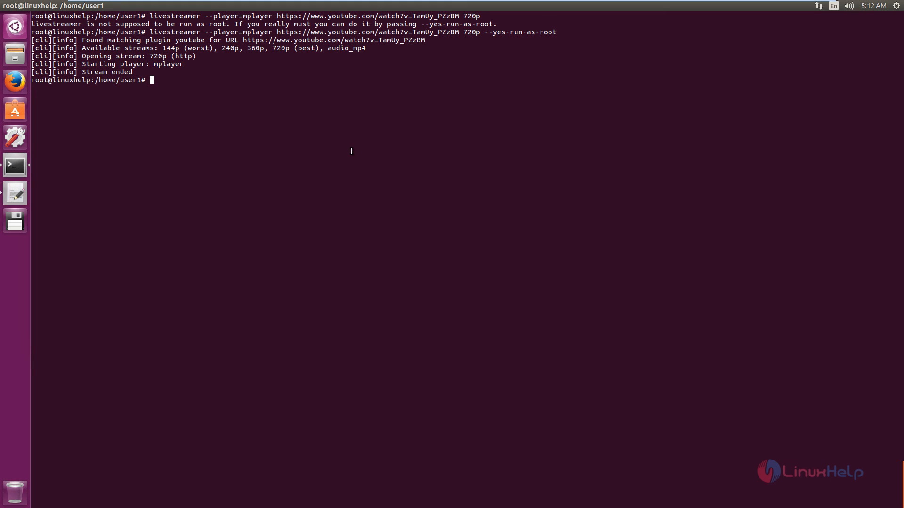
mouse_move(550, 180)
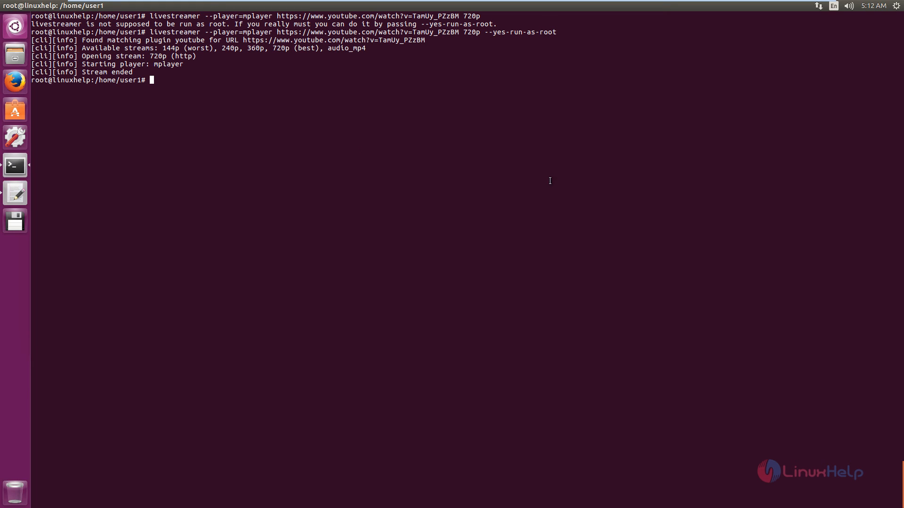